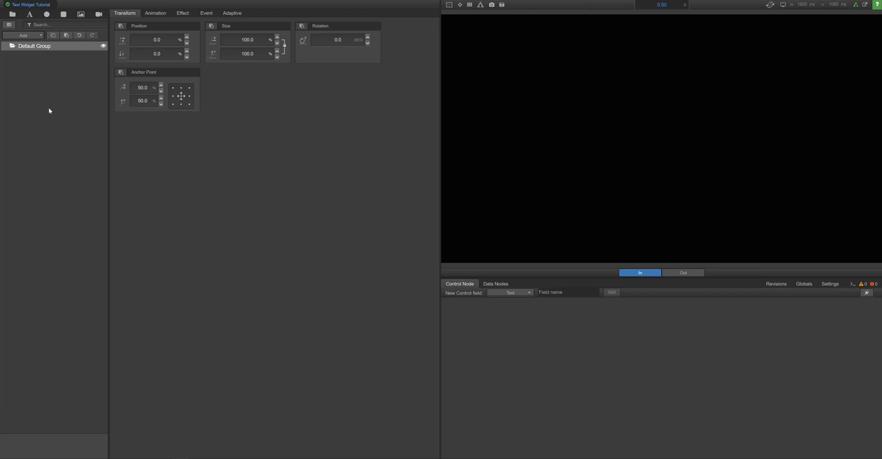
mouse_move(79, 81)
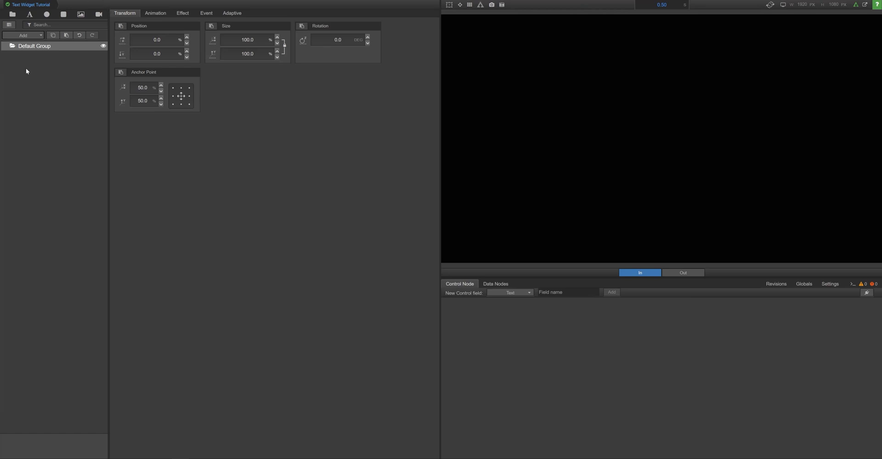
mouse_move(61, 73)
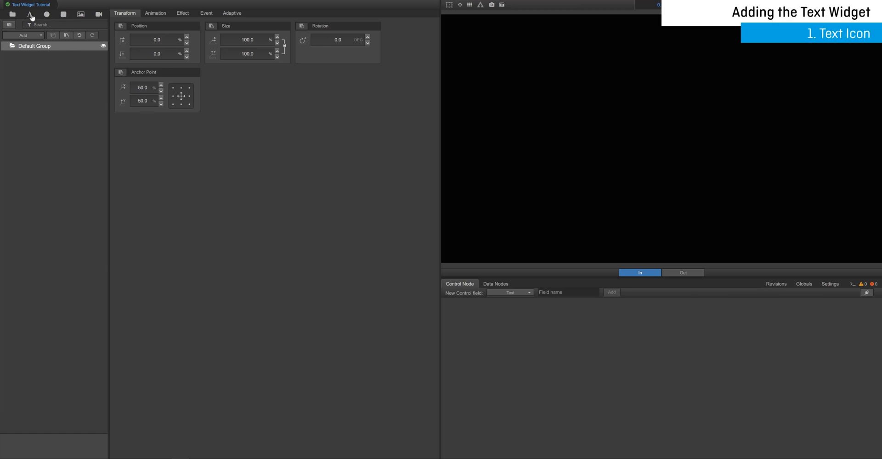
Add a Text widget to the Default Group from the widget library.
click(29, 14)
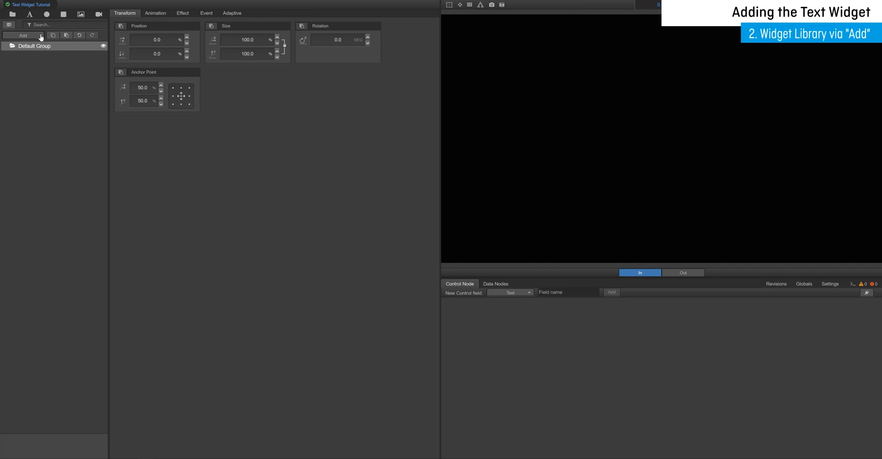
click(23, 35)
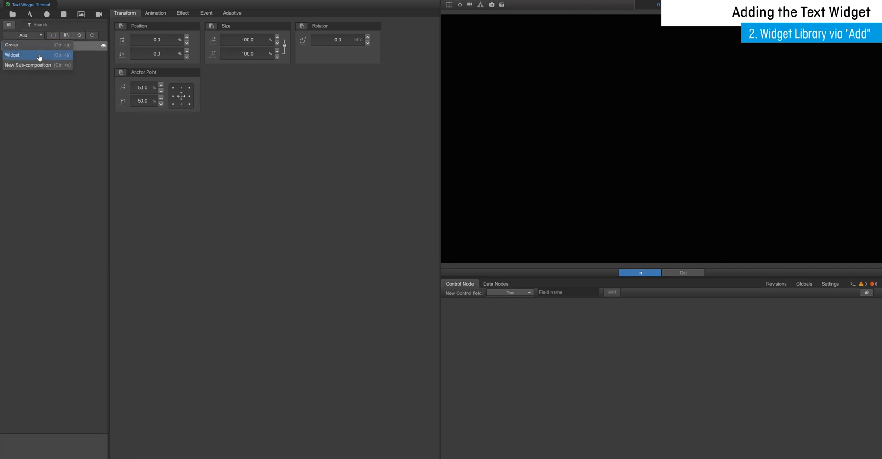
click(12, 54)
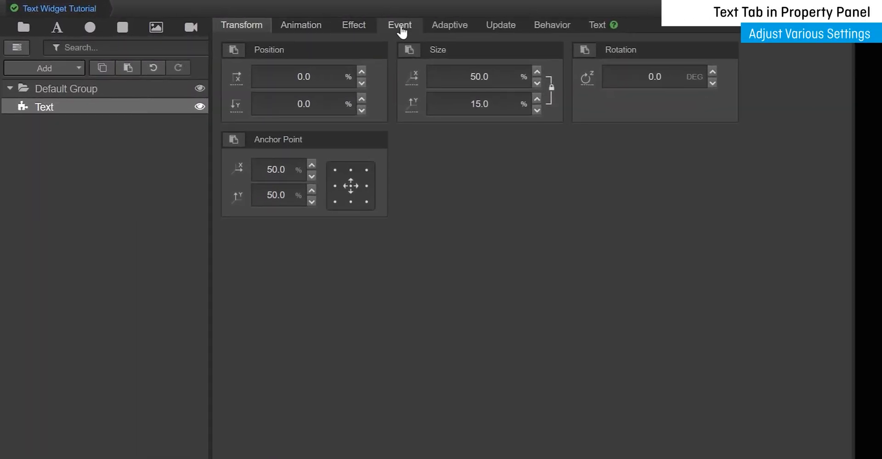
Set the Text widget's font to Lato italic, leaving its content reading 'Text'.
click(598, 25)
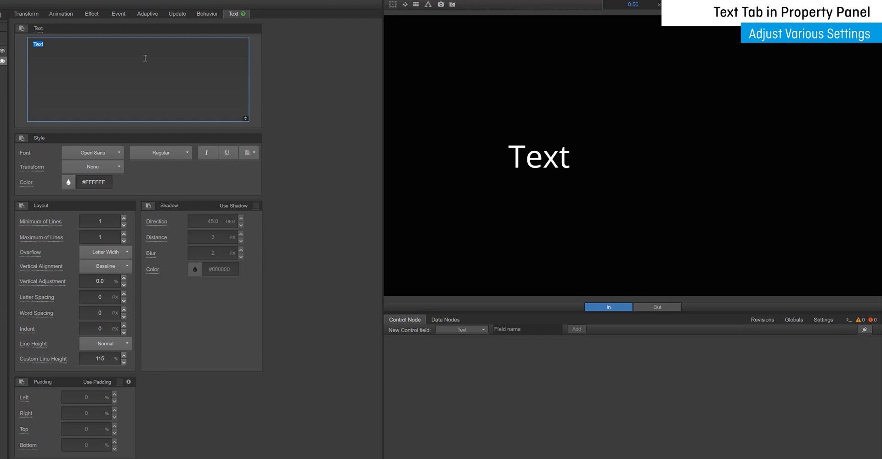
text(Hello...)
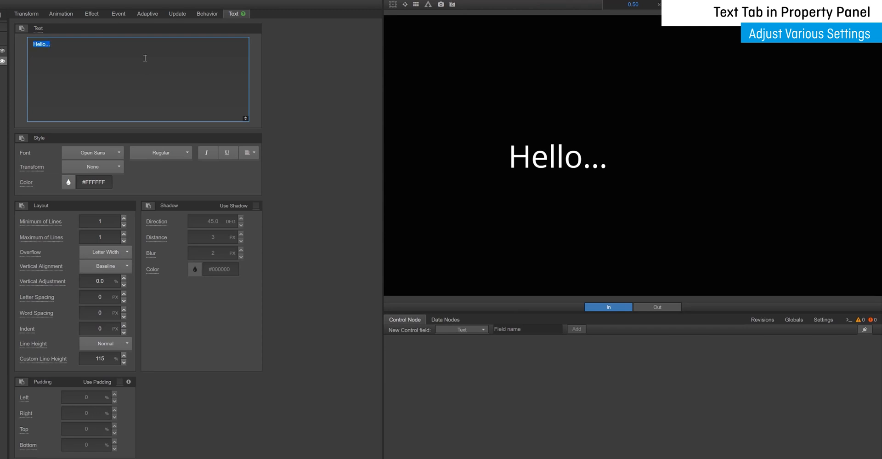
text(Text)
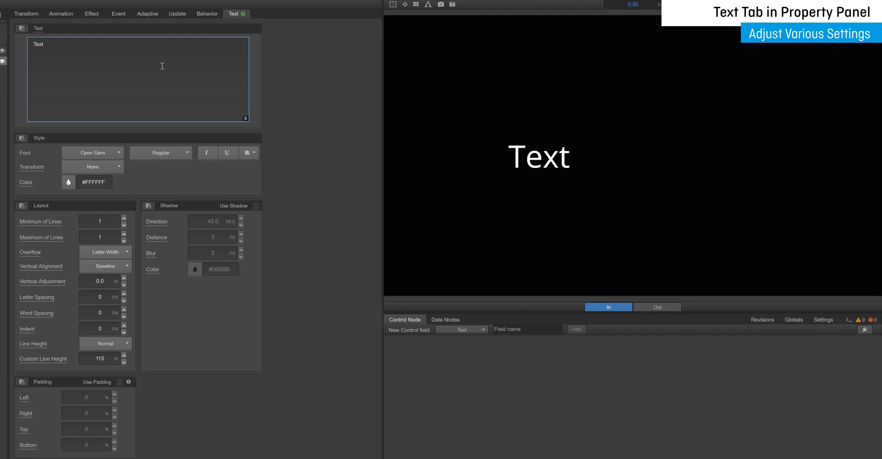
click(92, 153)
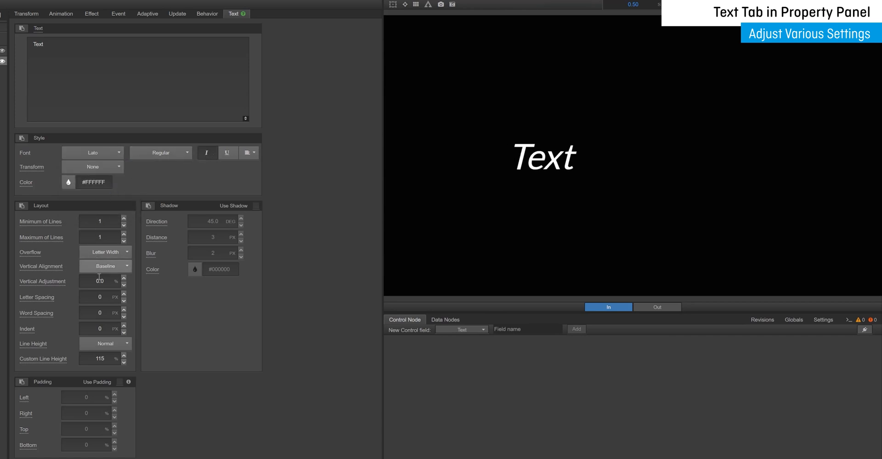
Give the text a cyan #15BDD2 drop shadow at distance 9 and show the widget's bounding box.
text(34)
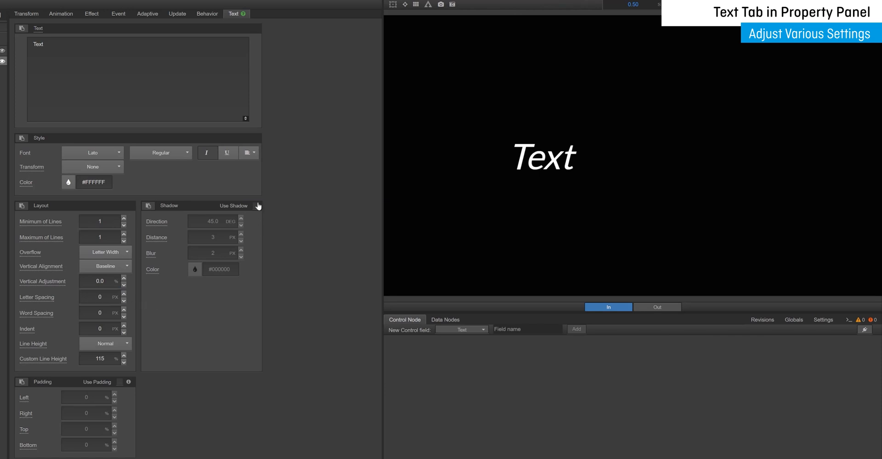
click(195, 269)
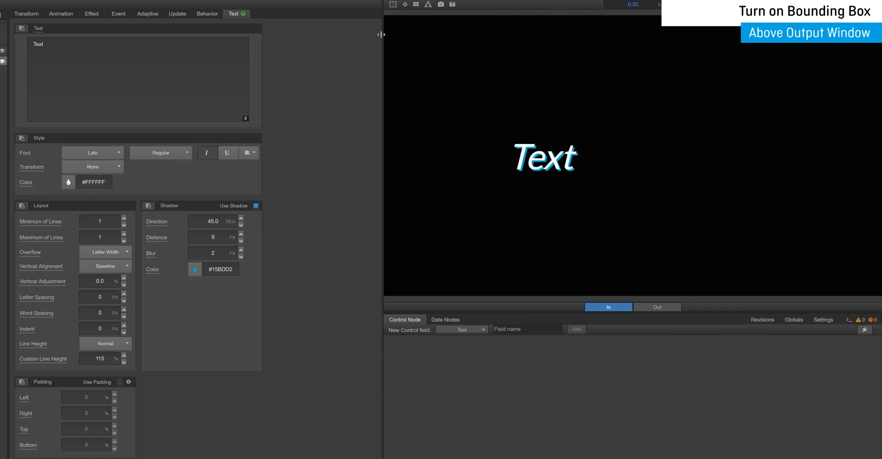
mouse_move(392, 5)
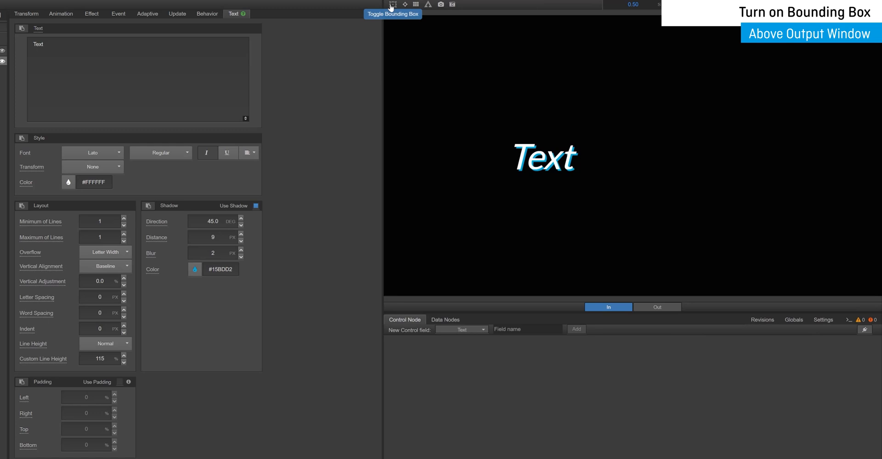
click(392, 4)
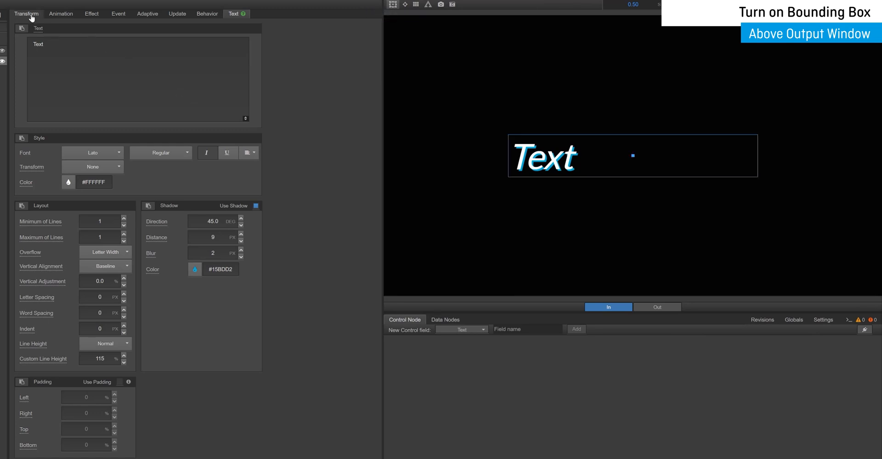
Move the widget to the top-left, anchor it on its left edge and widen it to 64.3%.
click(25, 14)
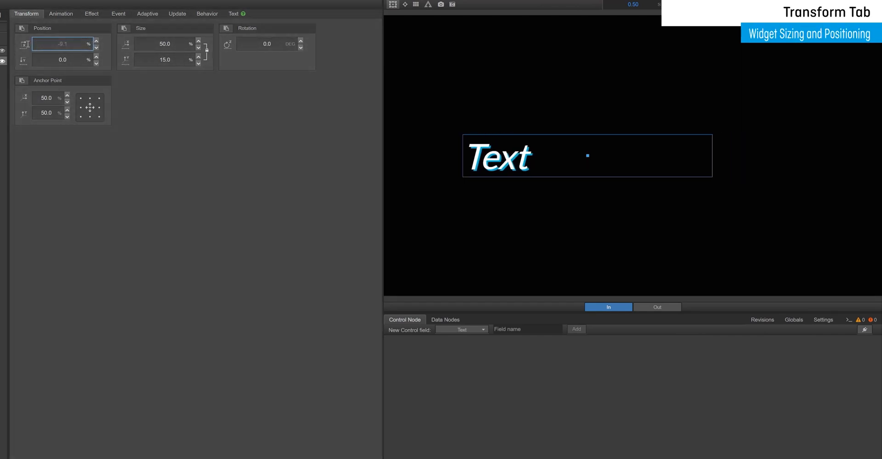
text(-20.4)
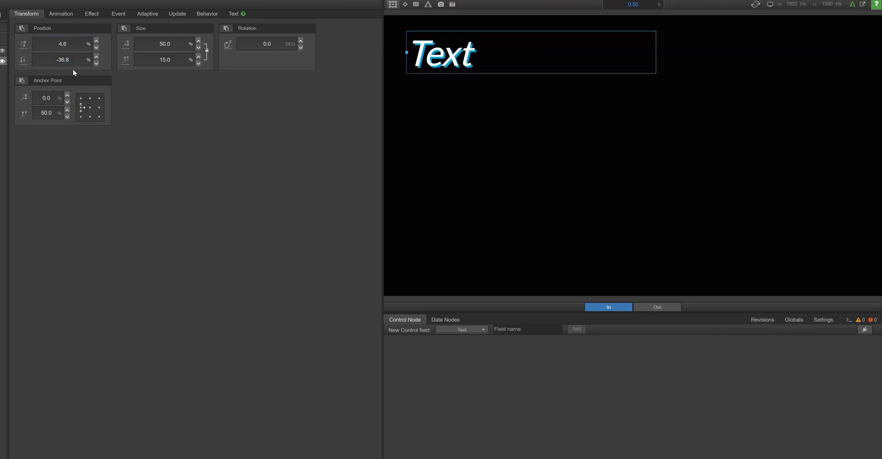
click(61, 44)
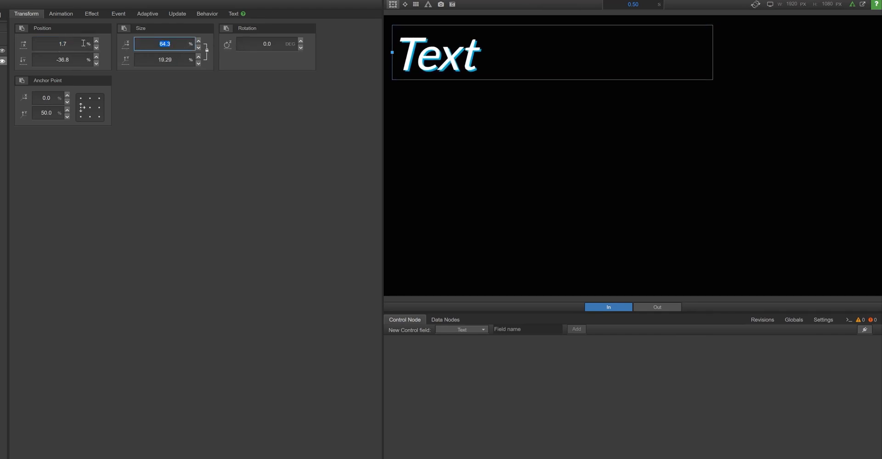
click(234, 14)
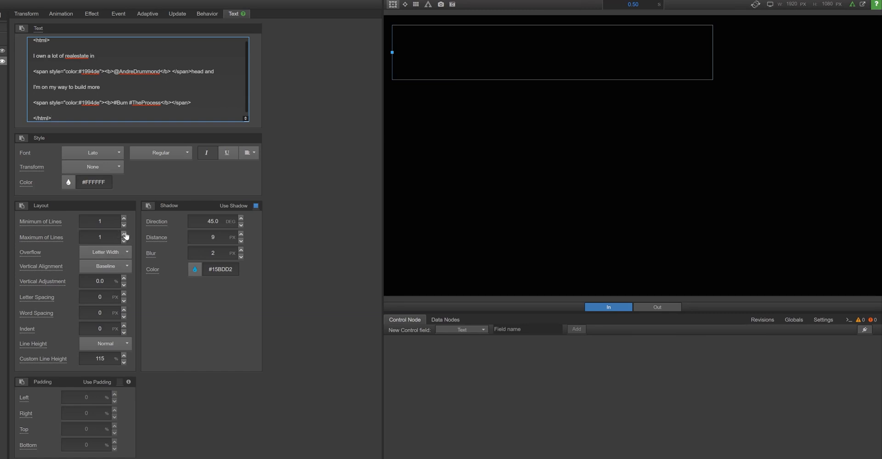
Raise Maximum of Lines to 9 and turn off the shadow so the four-line HTML message renders.
click(124, 234)
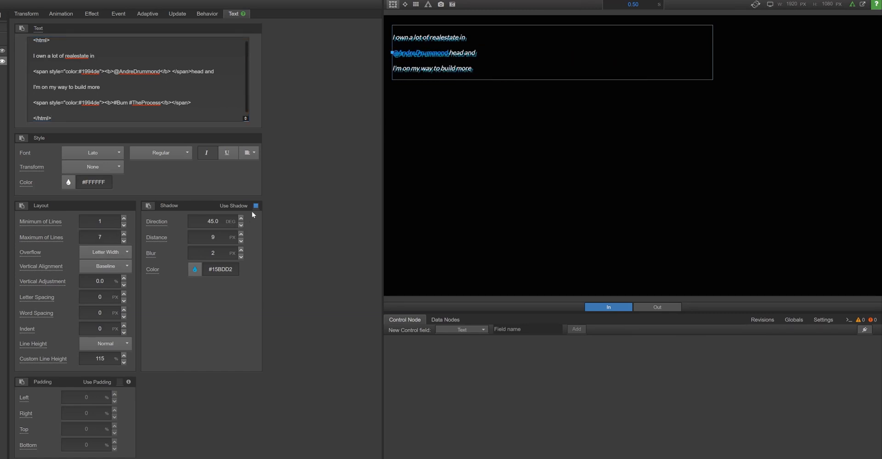
click(257, 205)
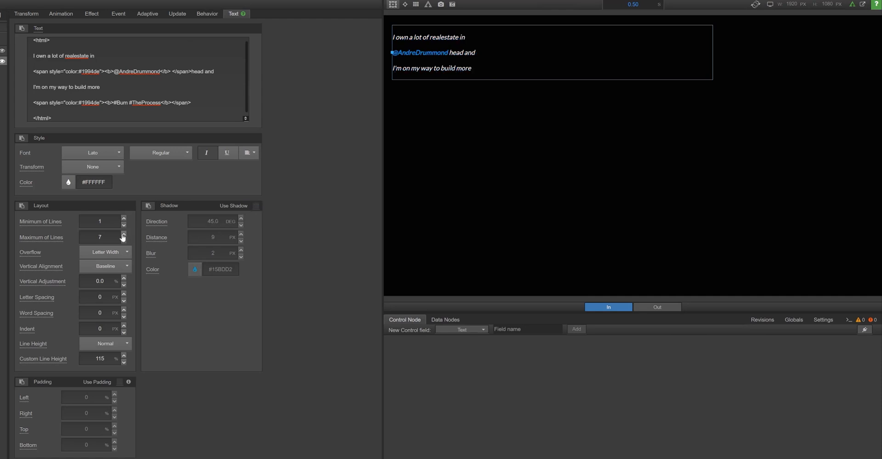
click(123, 235)
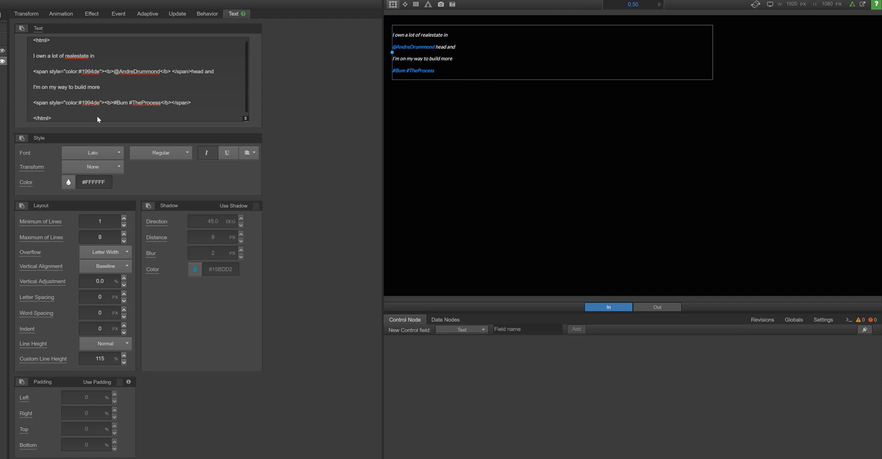
click(26, 13)
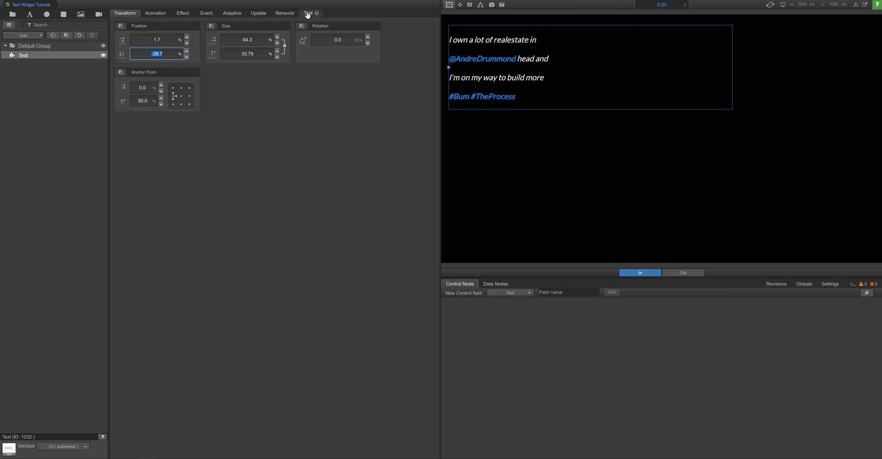
Set Size Y 33.79% and Position Y -28.7% so all four lines fit, then return to text settings.
click(308, 13)
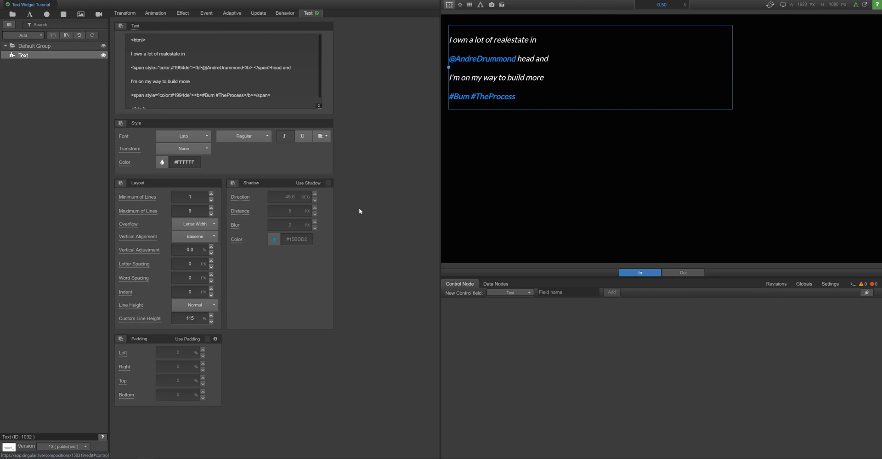
mouse_move(416, 160)
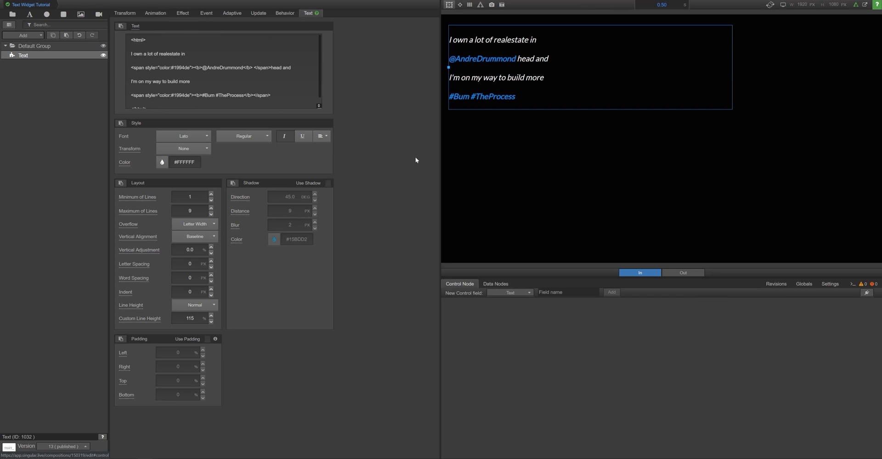